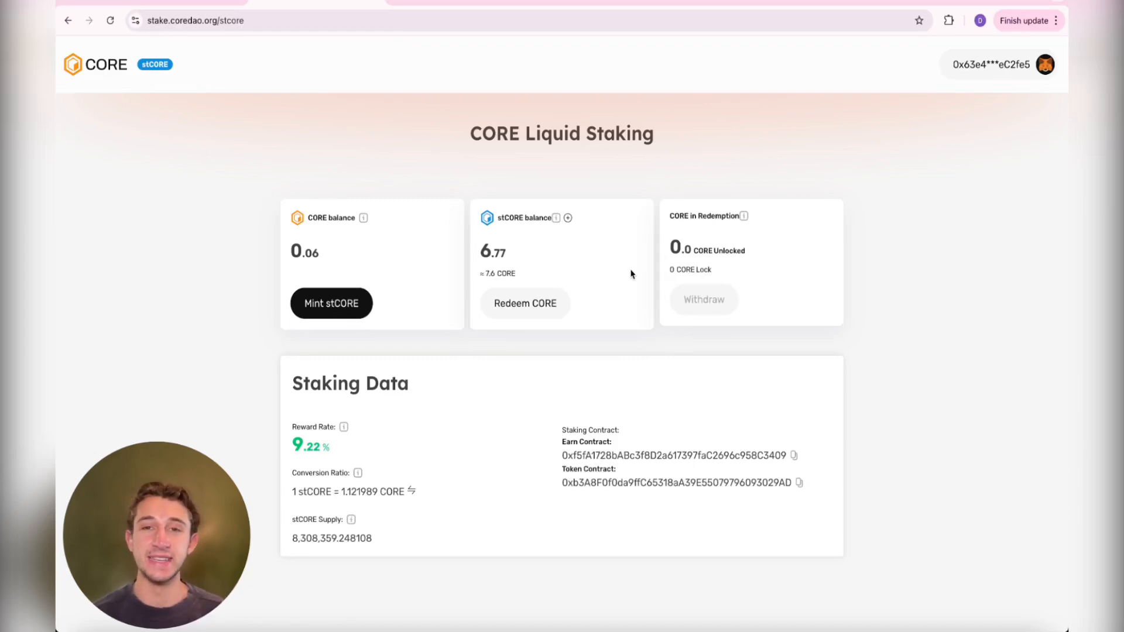
{"action": "mouse_move", "coordinate": [518, 233]}
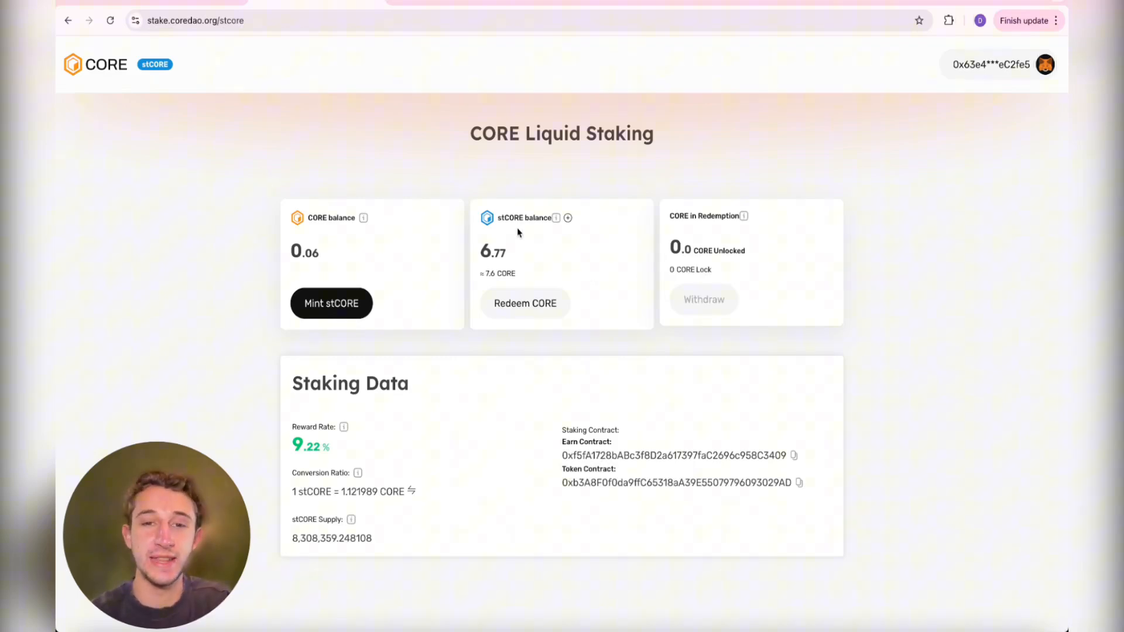
Review the CORE and stCORE balances on the liquid staking overview.
{"action": "double_click", "coordinate": [529, 218]}
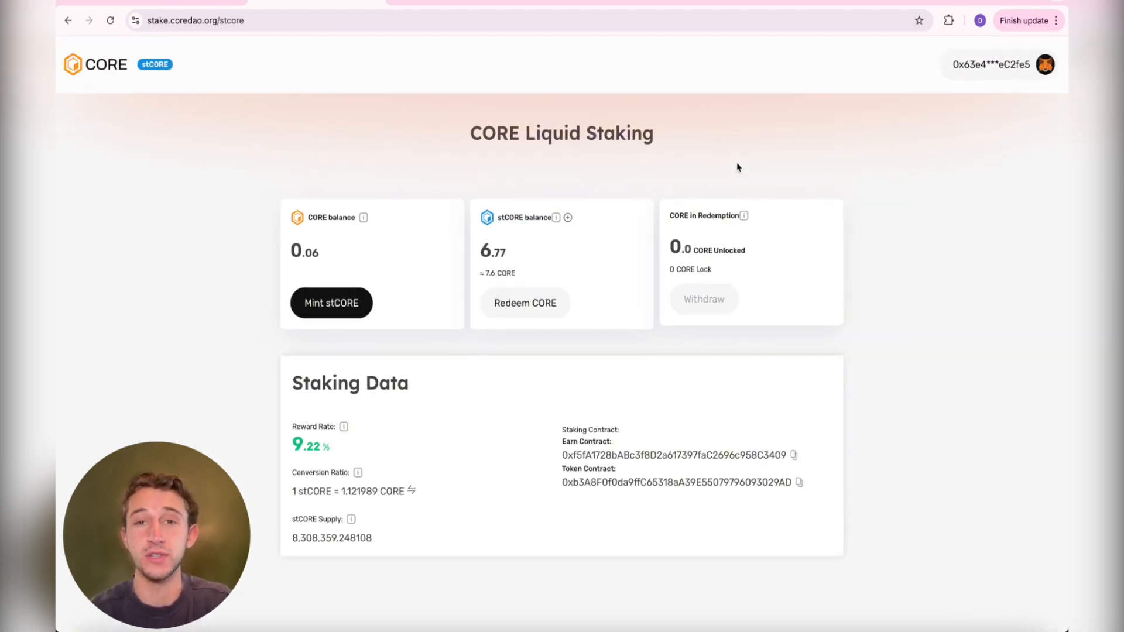
{"action": "mouse_move", "coordinate": [647, 183]}
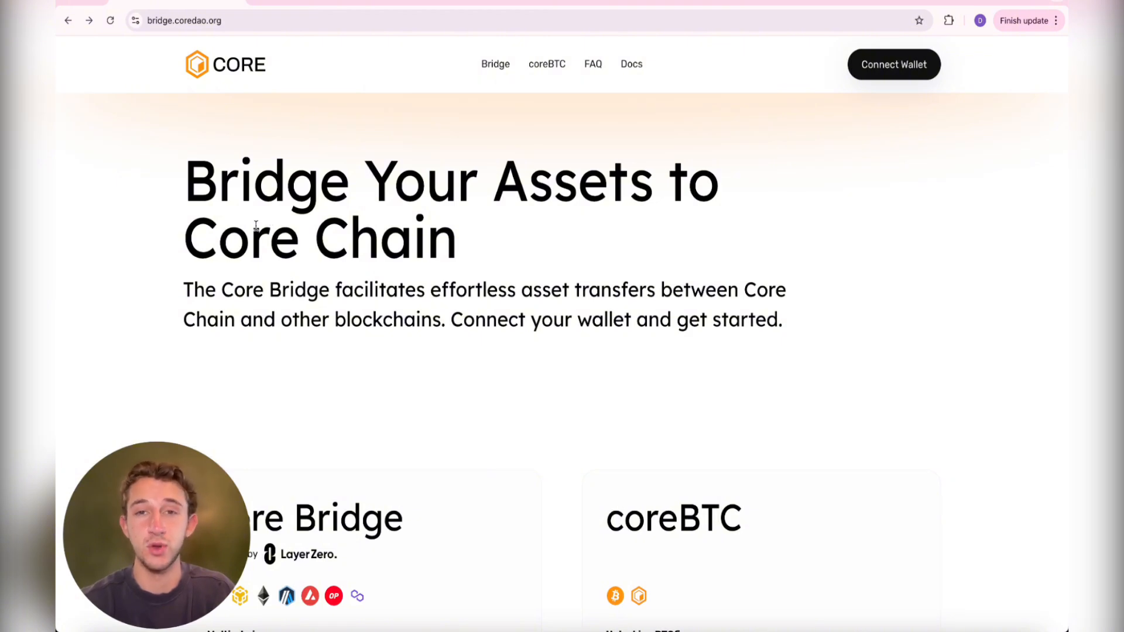
Scroll down to the Core Bridge card and open its 'Go to transfer' form.
{"action": "left_click", "coordinate": [182, 21]}
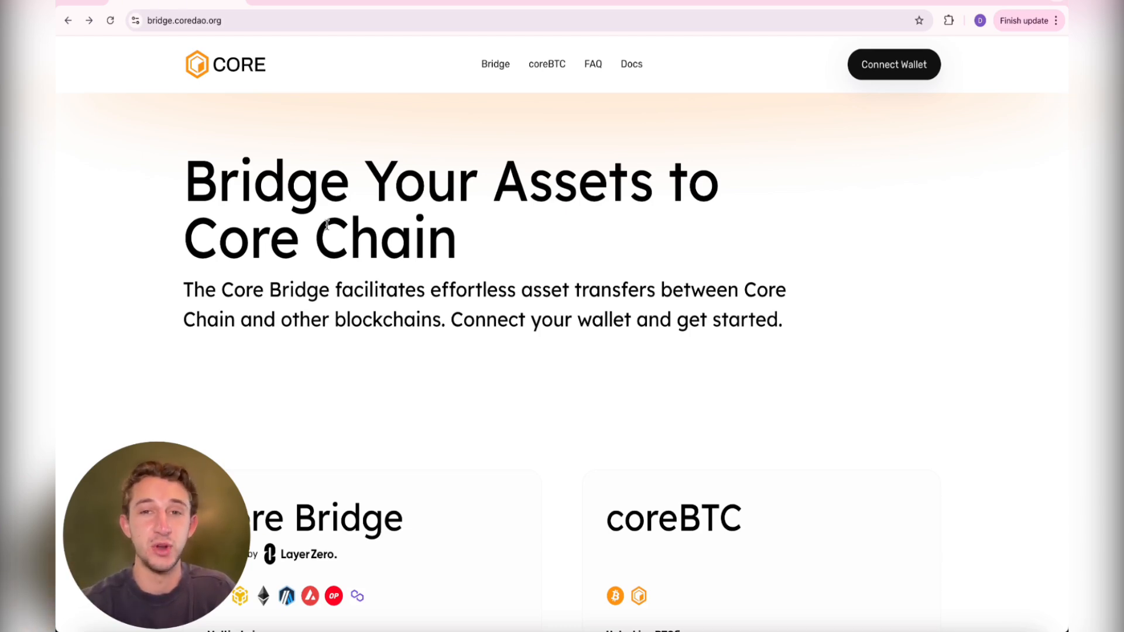
{"action": "scroll", "scroll_direction": "down", "scroll_amount": 3}
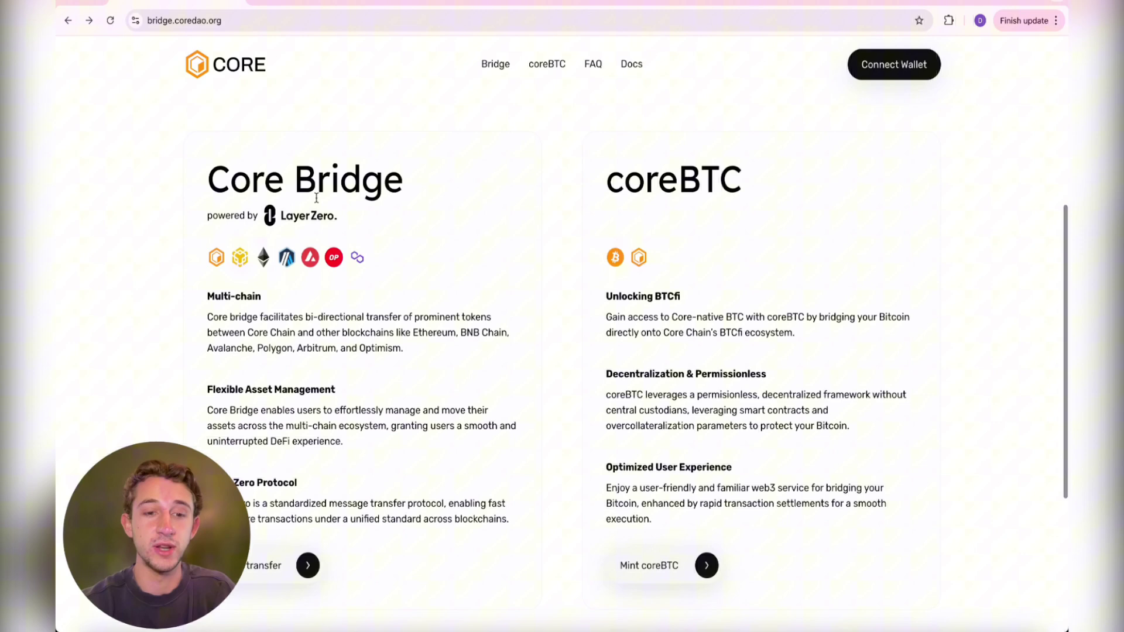
{"action": "scroll", "scroll_direction": "down", "scroll_amount": 3}
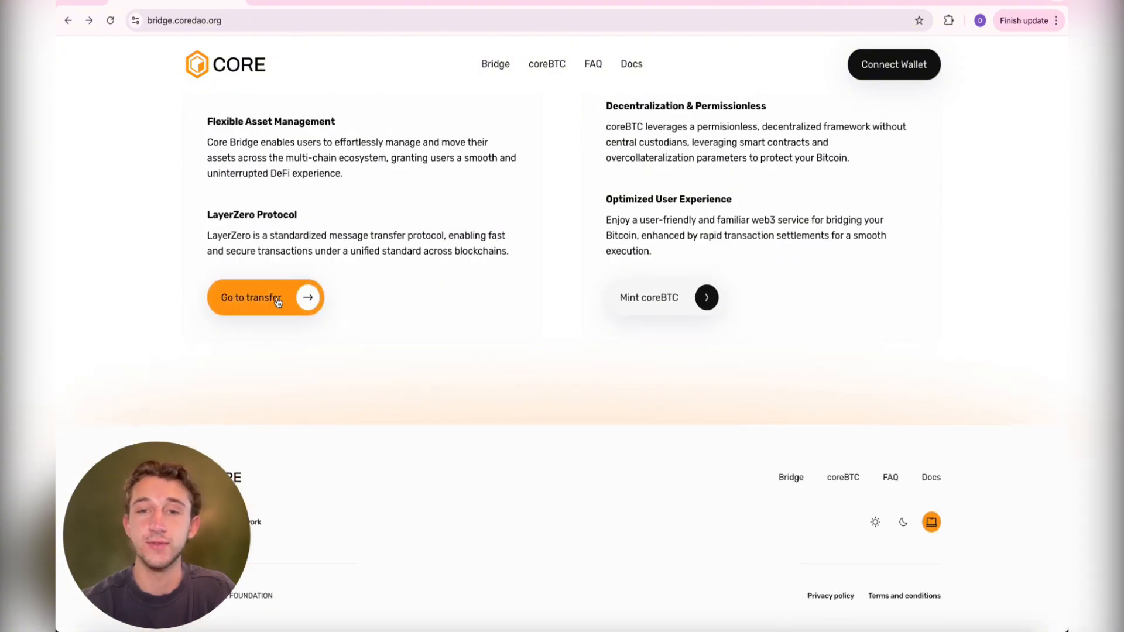
{"action": "left_click", "coordinate": [251, 297]}
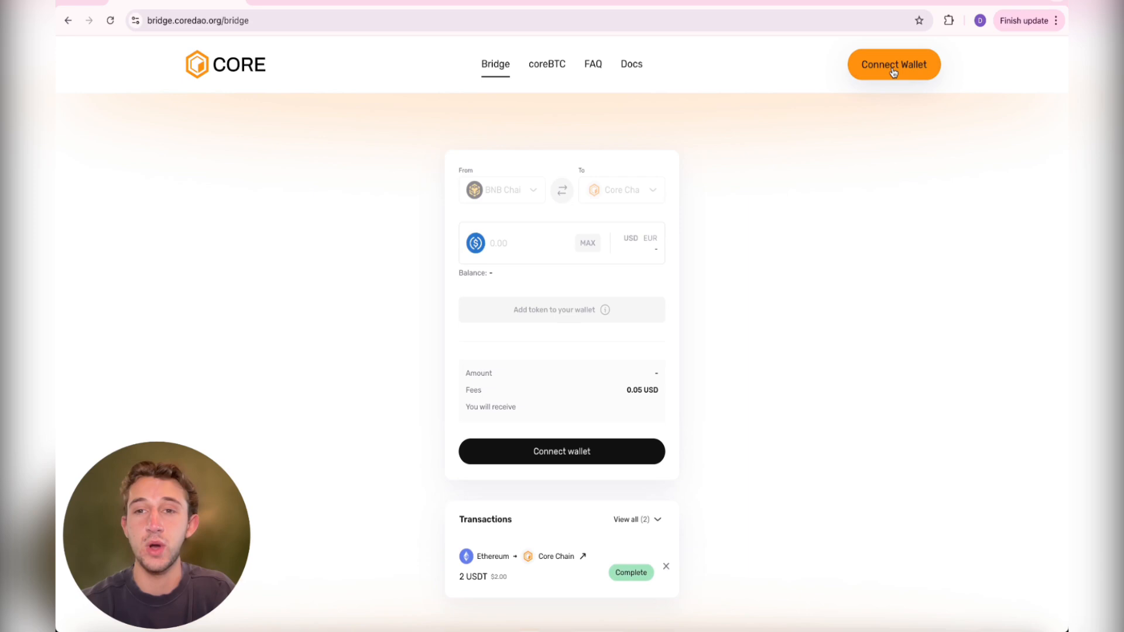
Connect the wallet and pick USDT (Ethereum) for an Ethereum-to-Core Chain route.
{"action": "left_click", "coordinate": [894, 64]}
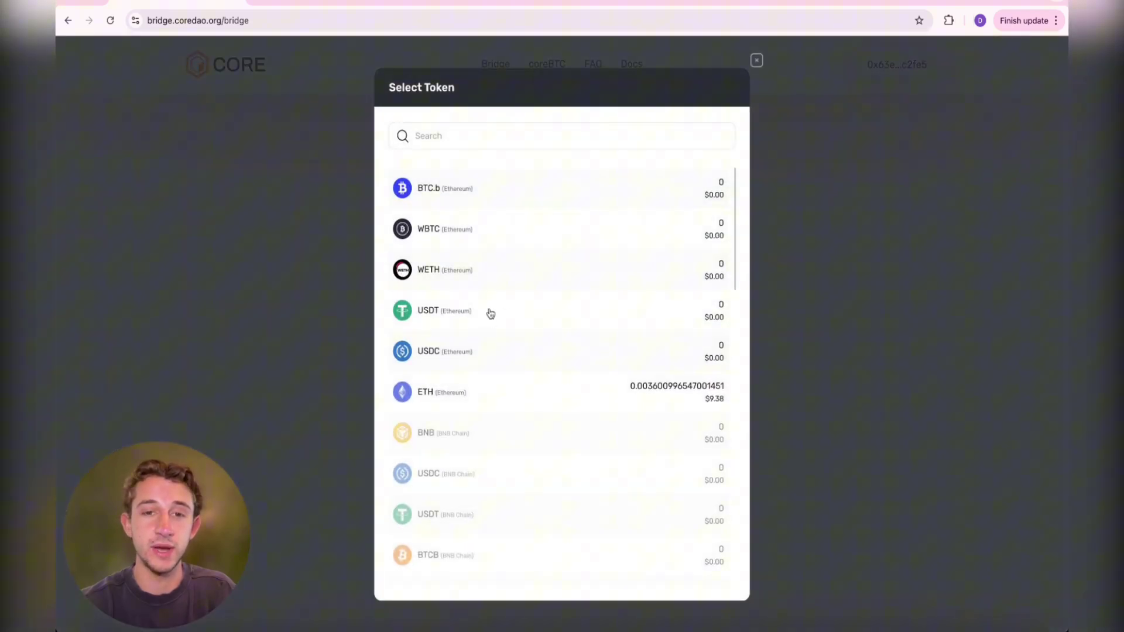
{"action": "left_click", "coordinate": [451, 311]}
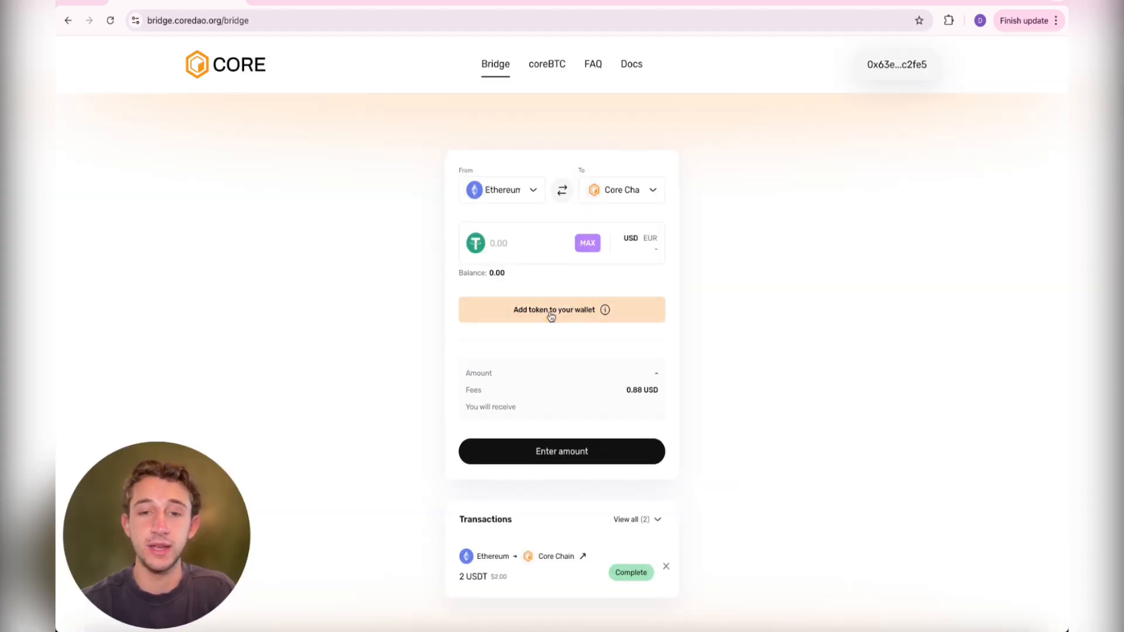
Add the USDT token to the wallet and enter 5 as the amount.
{"action": "left_click", "coordinate": [554, 310]}
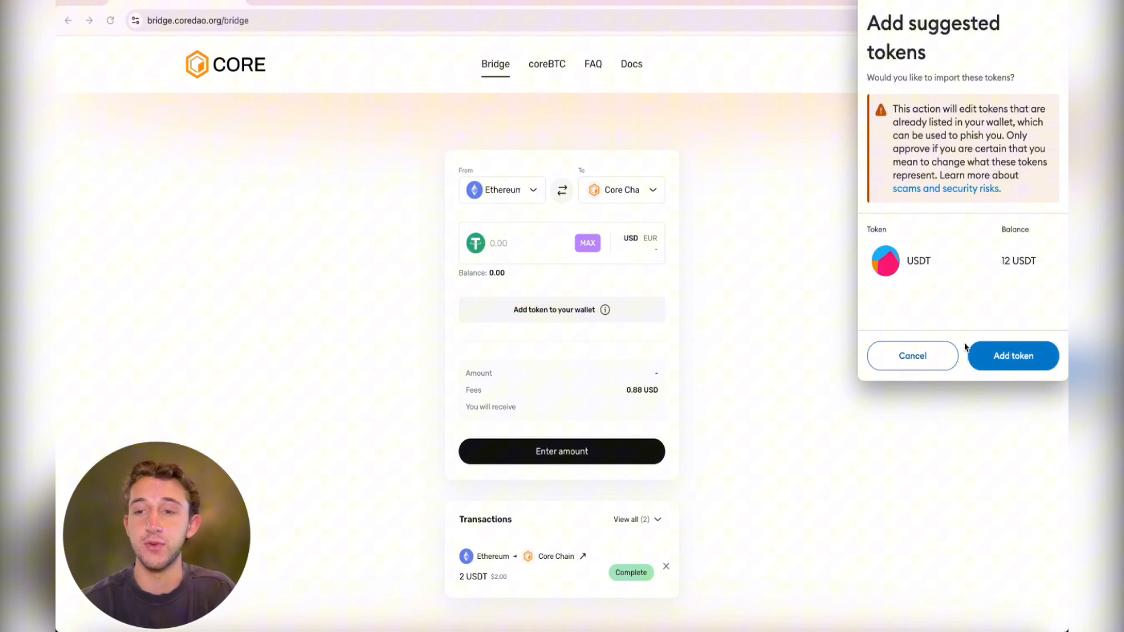
{"action": "left_click", "coordinate": [1013, 355]}
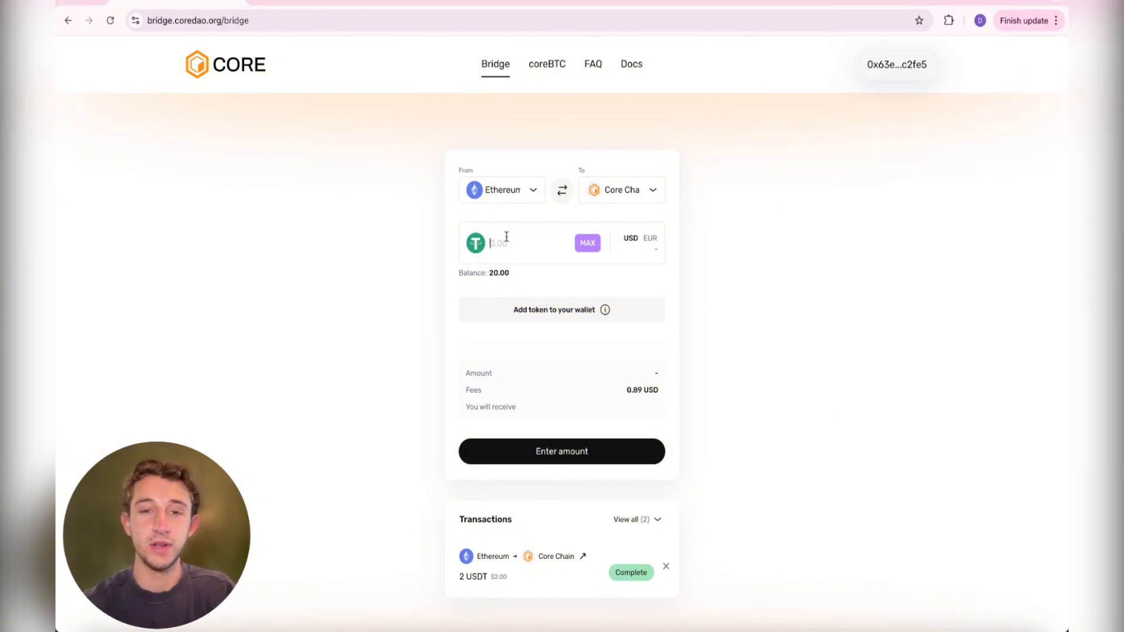
{"action": "type", "text": "5"}
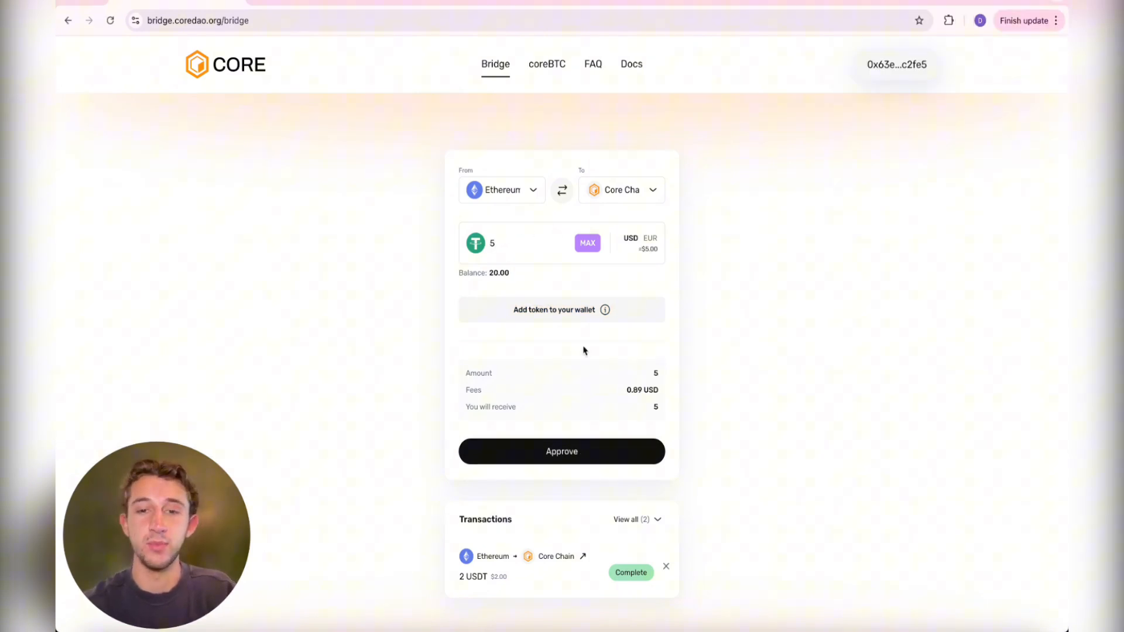
Approve and submit the 5 USDT transfer, confirming it in the wallet.
{"action": "left_click", "coordinate": [561, 452]}
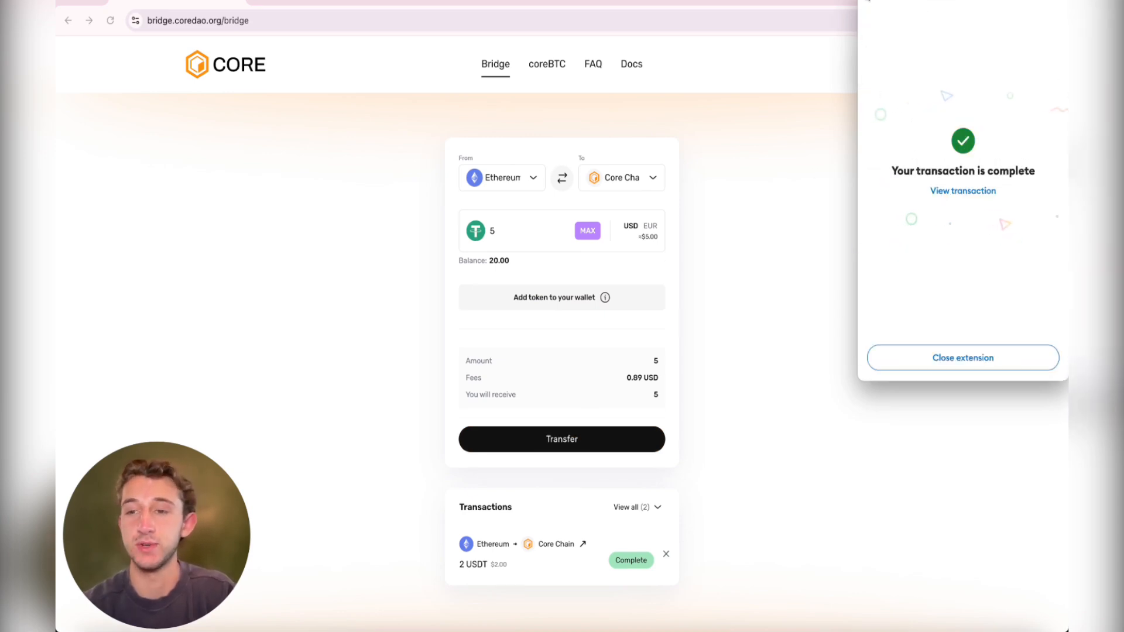
{"action": "left_click", "coordinate": [562, 439]}
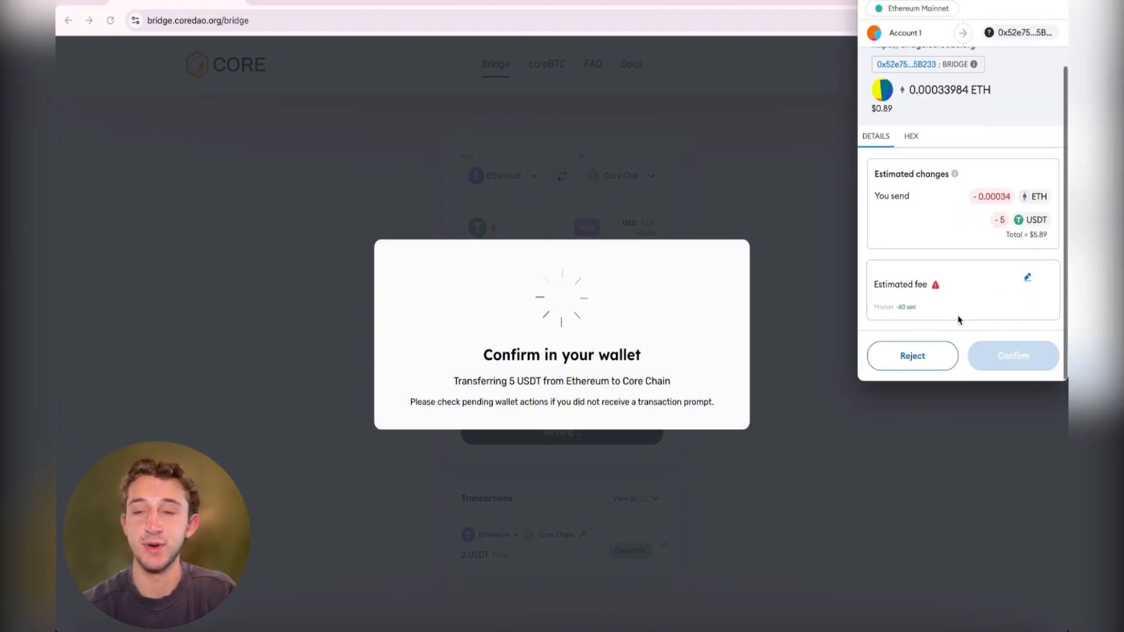
{"action": "left_click", "coordinate": [1014, 356]}
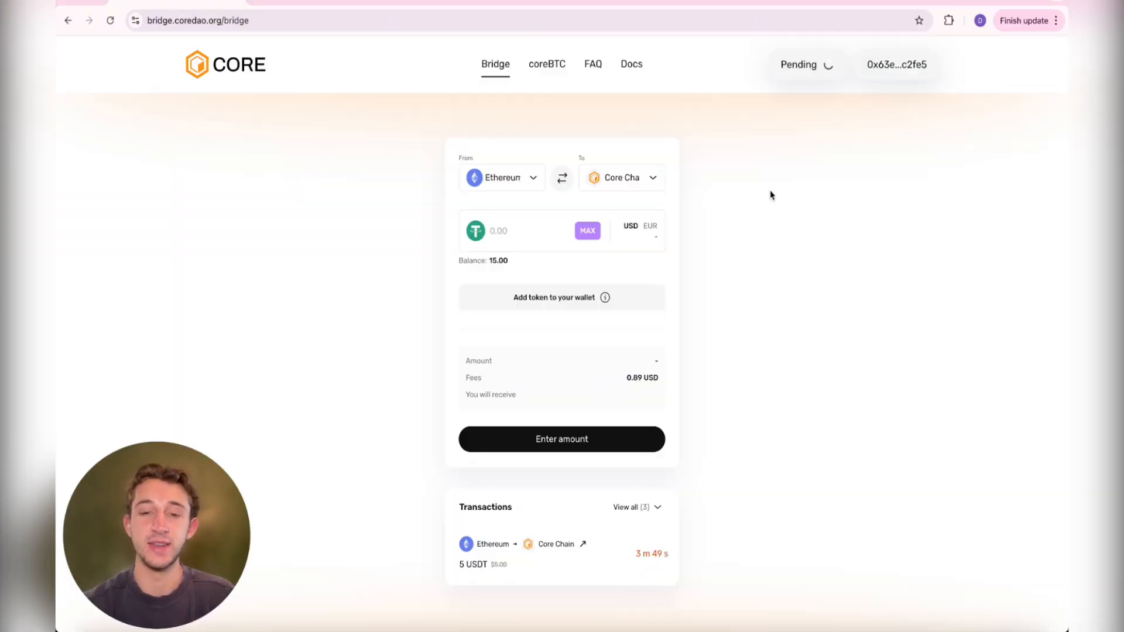
{"action": "mouse_move", "coordinate": [779, 134]}
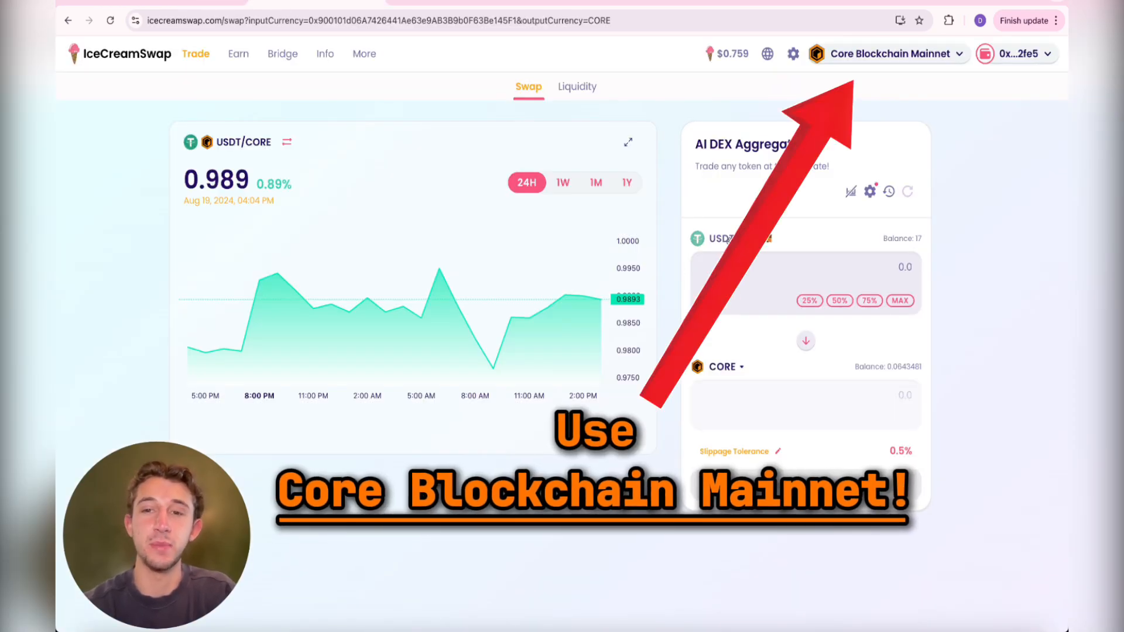
{"action": "mouse_move", "coordinate": [707, 384]}
{"action": "type", "text": "5"}
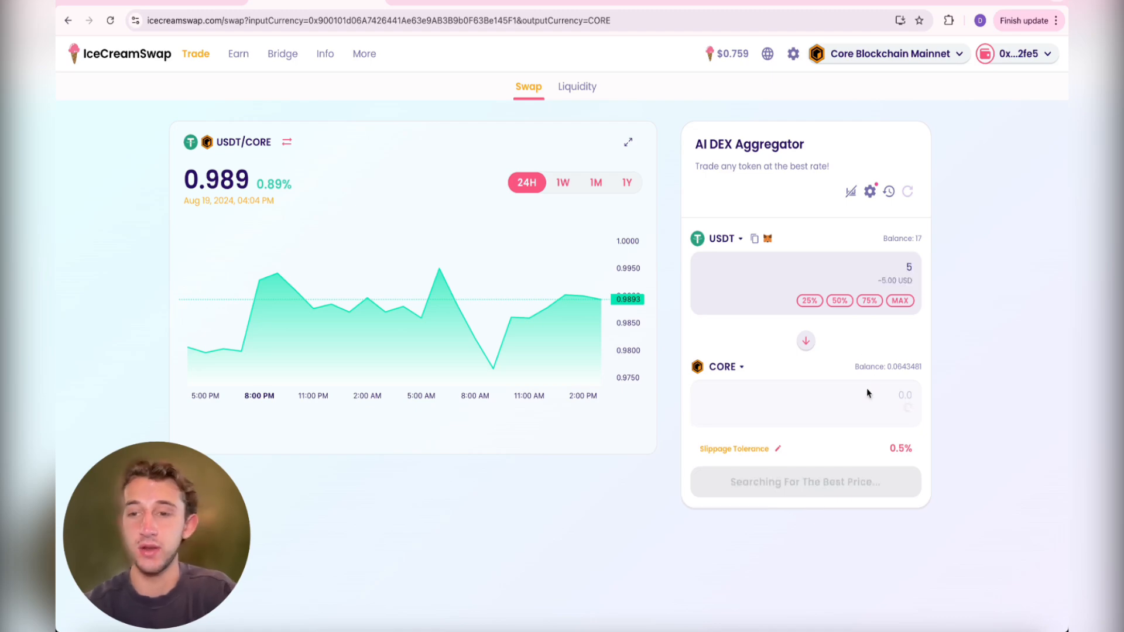
Review and confirm the swap of 5 USDT for about 4.94 CORE.
{"action": "left_click", "coordinate": [806, 499]}
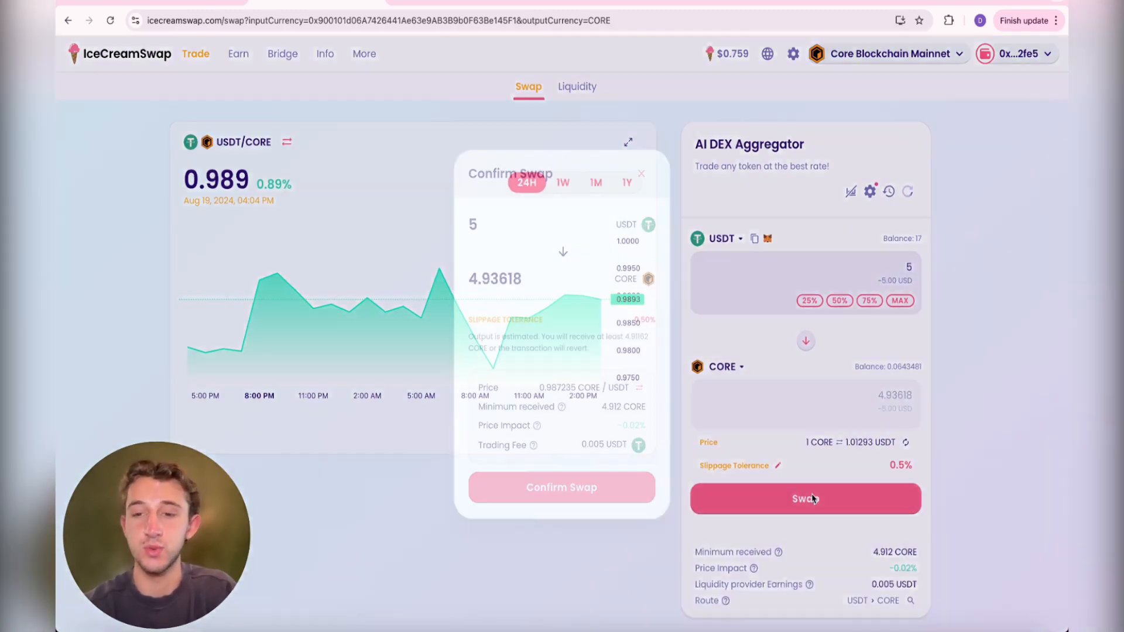
{"action": "left_click", "coordinate": [561, 487]}
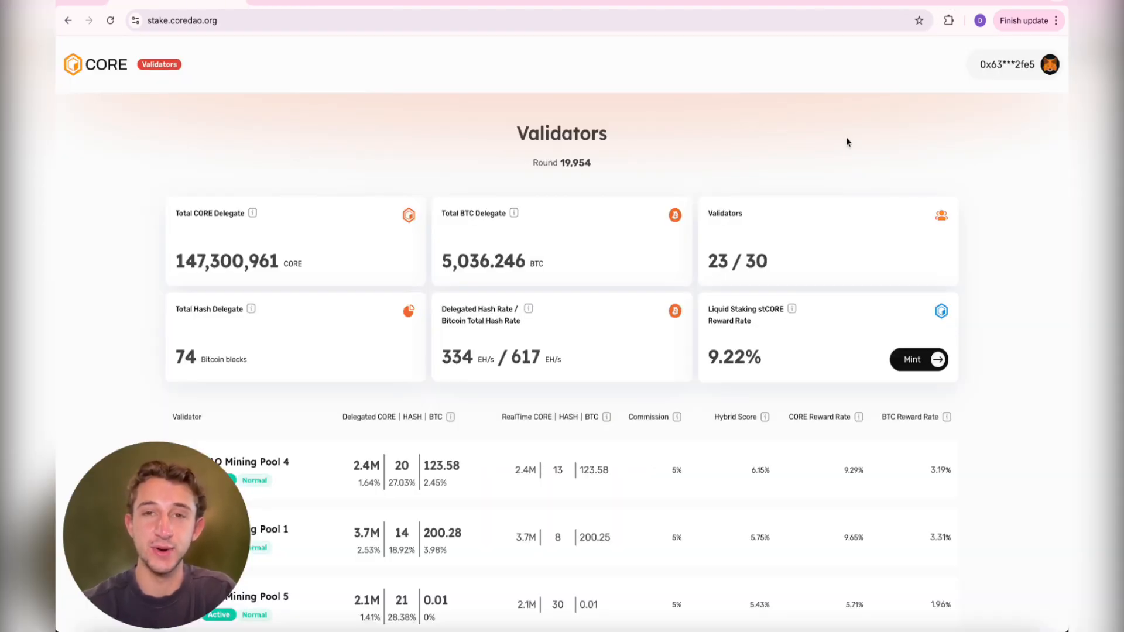
{"action": "mouse_move", "coordinate": [306, 102]}
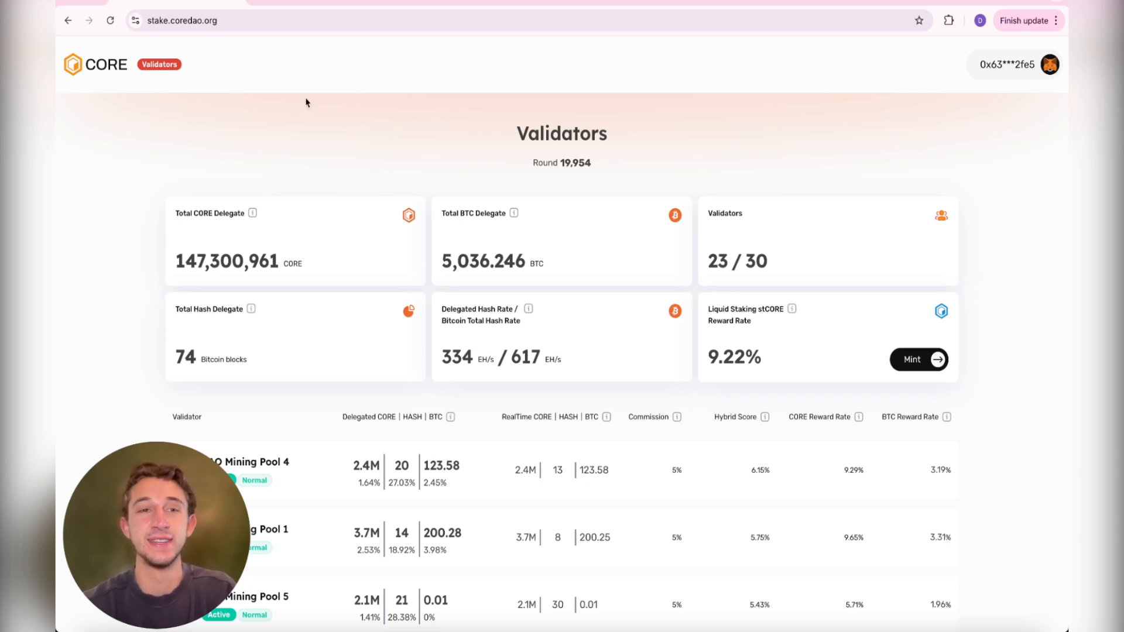
Scroll the validators page and choose Mint on the Liquid Staking stCORE card.
{"action": "left_click", "coordinate": [176, 21]}
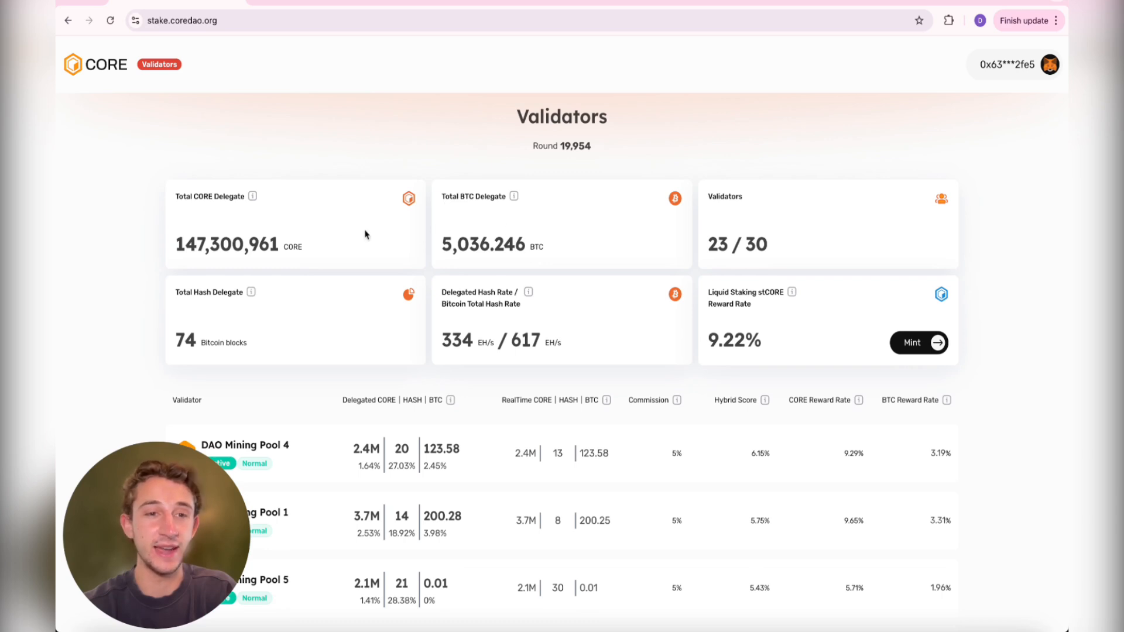
{"action": "scroll", "scroll_direction": "down", "scroll_amount": 3}
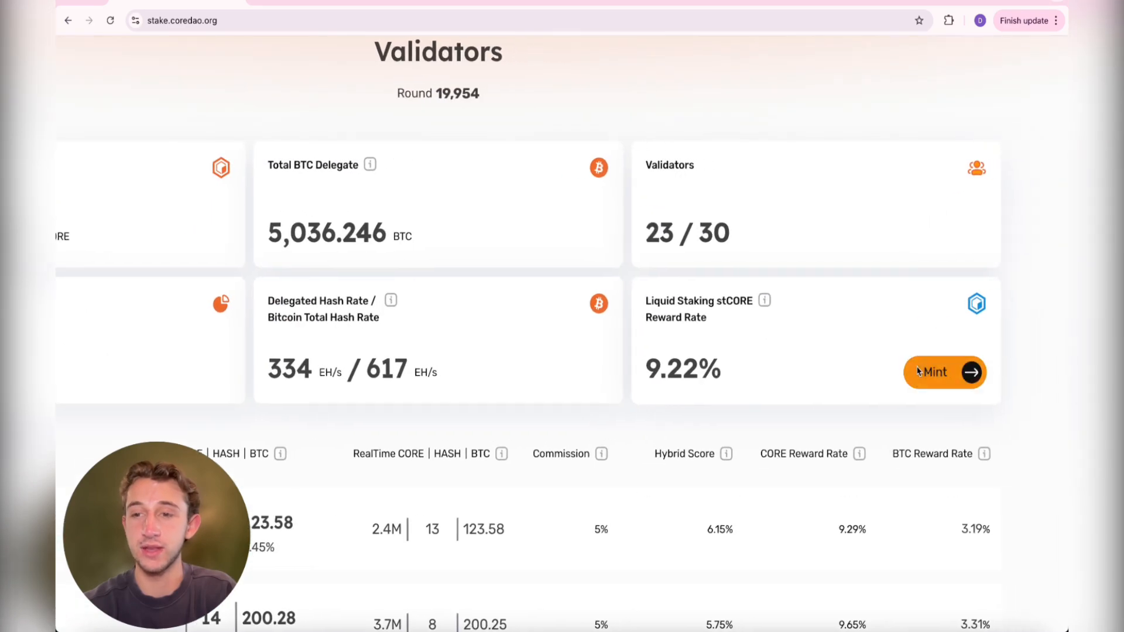
{"action": "left_click", "coordinate": [935, 372]}
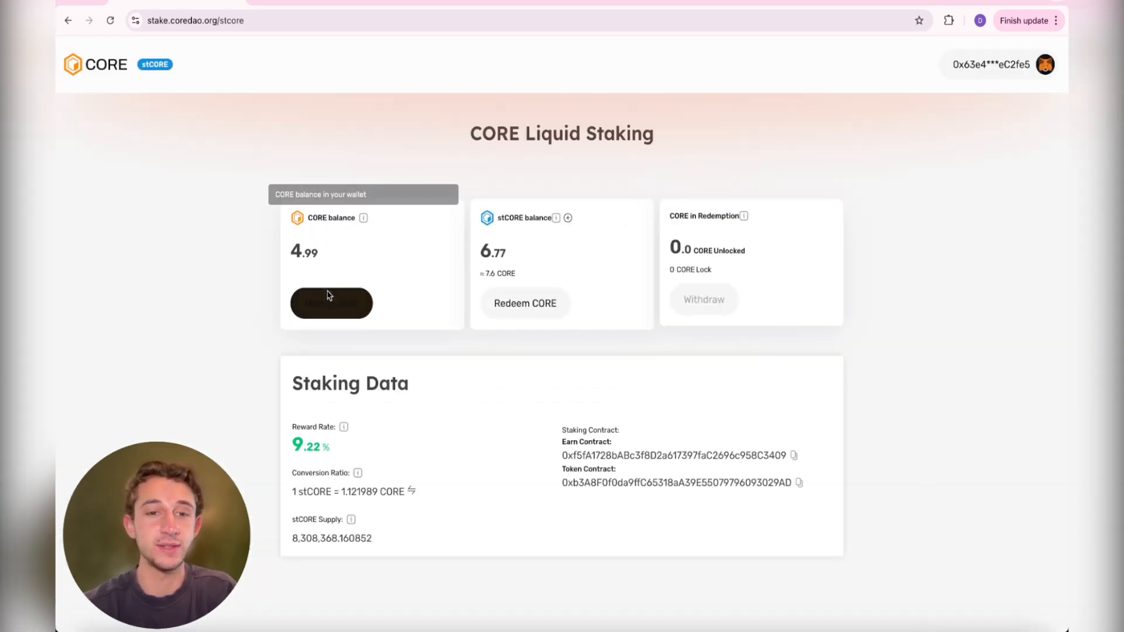
Mint stCORE from about 4.9 CORE, bringing the stCORE balance to 11.14.
{"action": "left_click", "coordinate": [331, 303]}
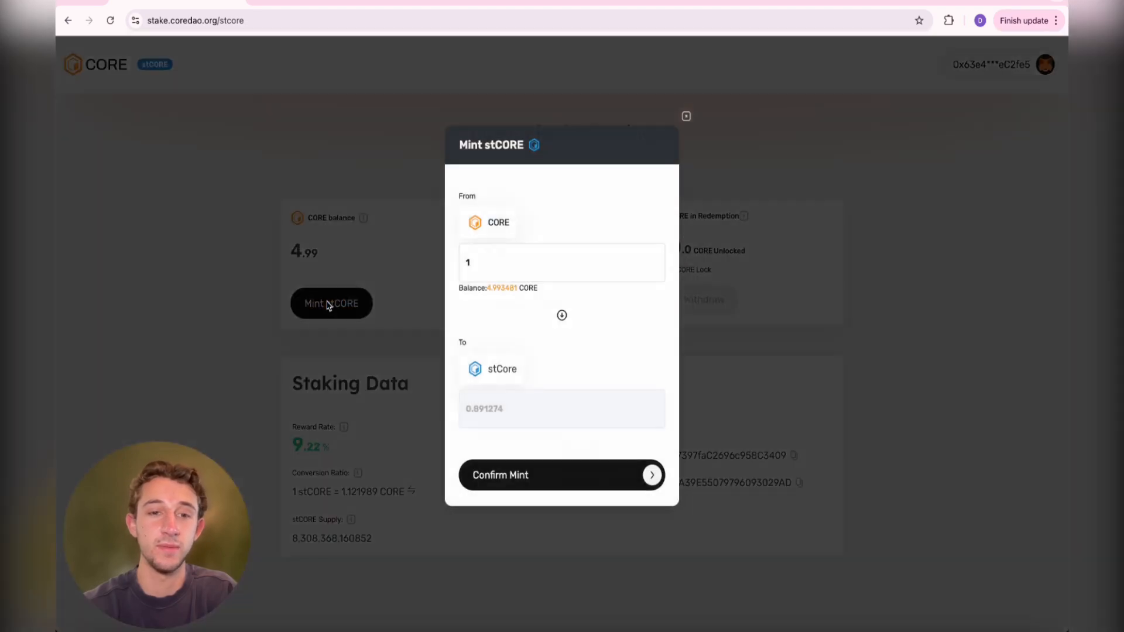
{"action": "type", "text": "4."}
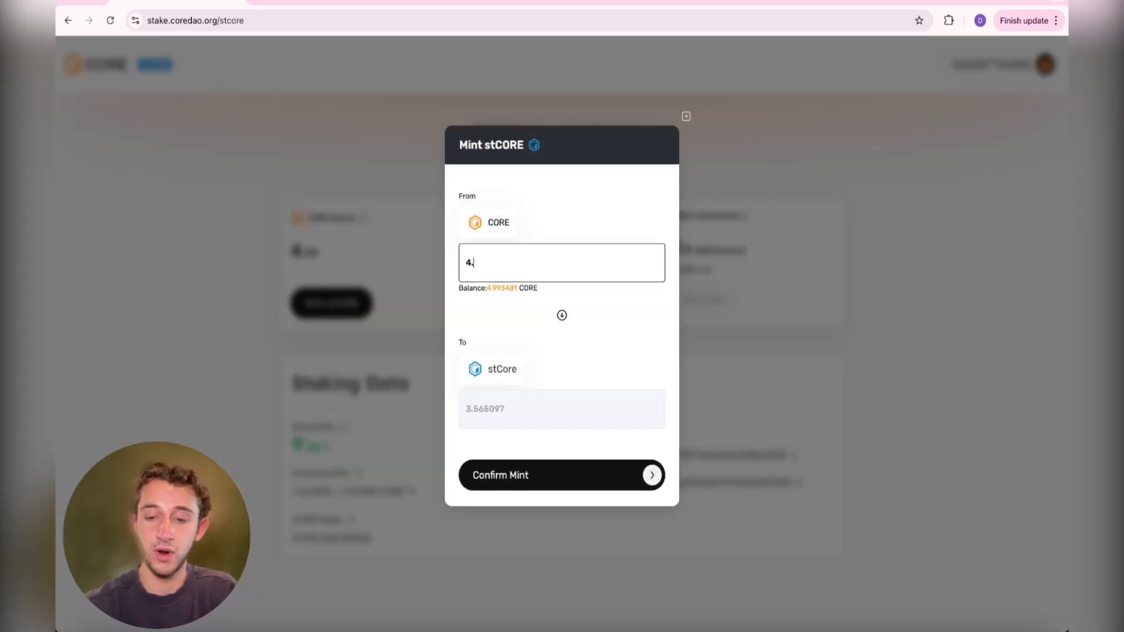
{"action": "left_click", "coordinate": [562, 476]}
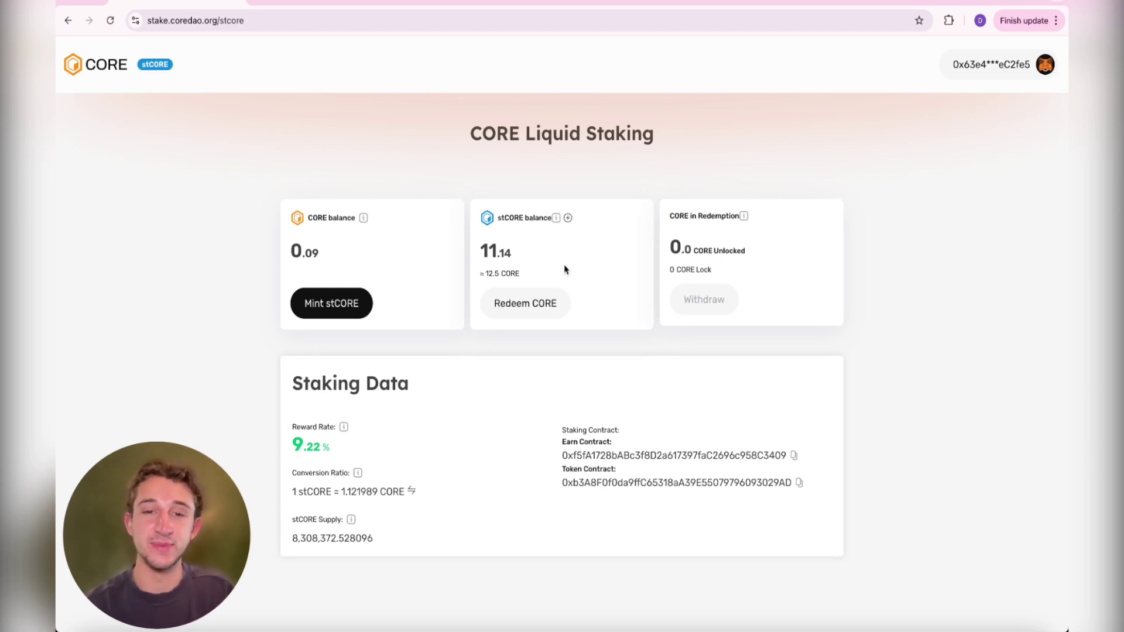
{"action": "mouse_move", "coordinate": [468, 336]}
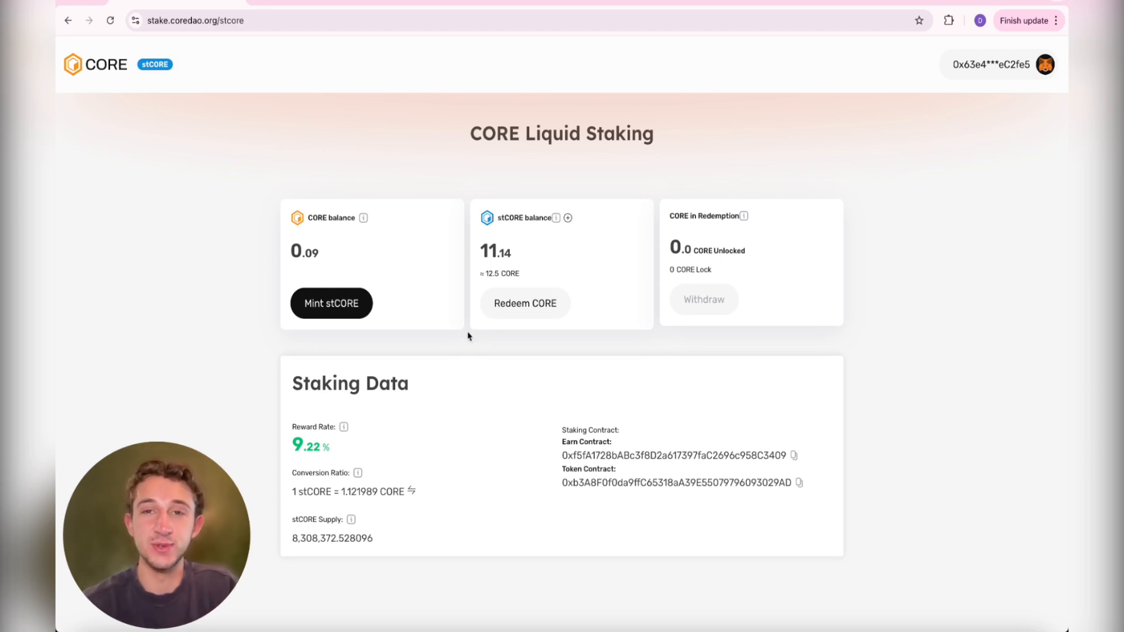